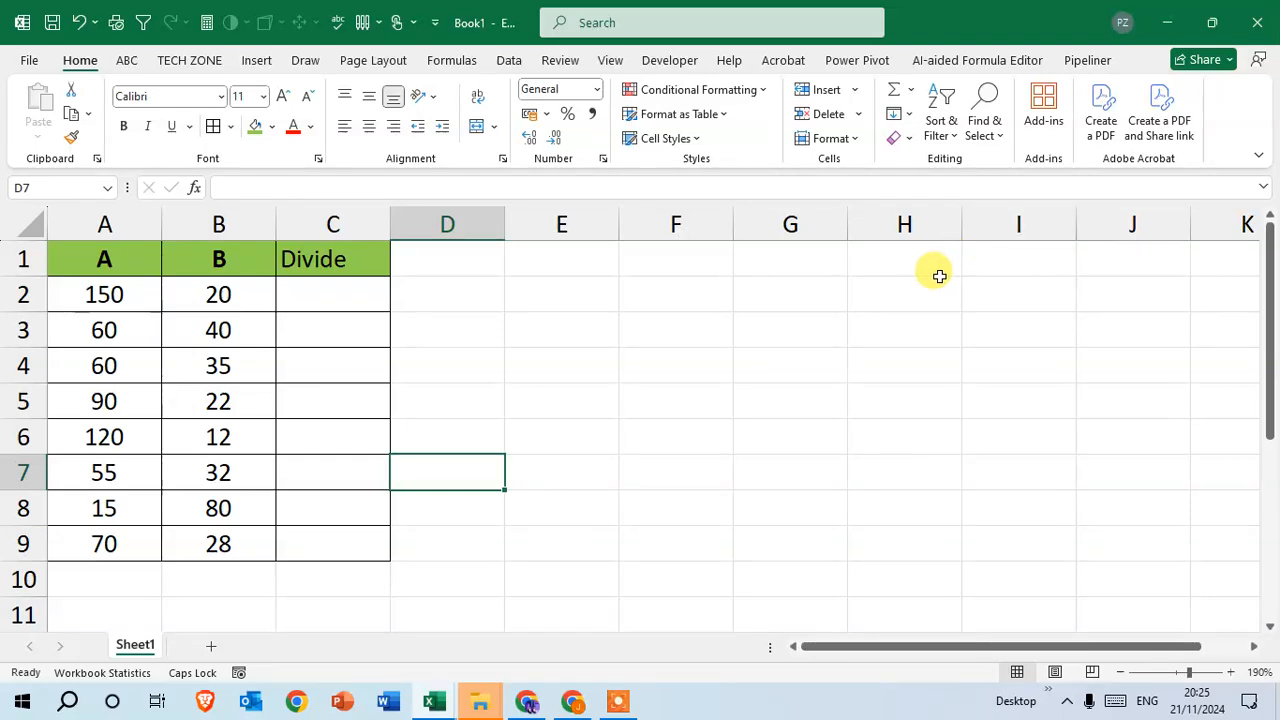
mouse_move(944, 266)
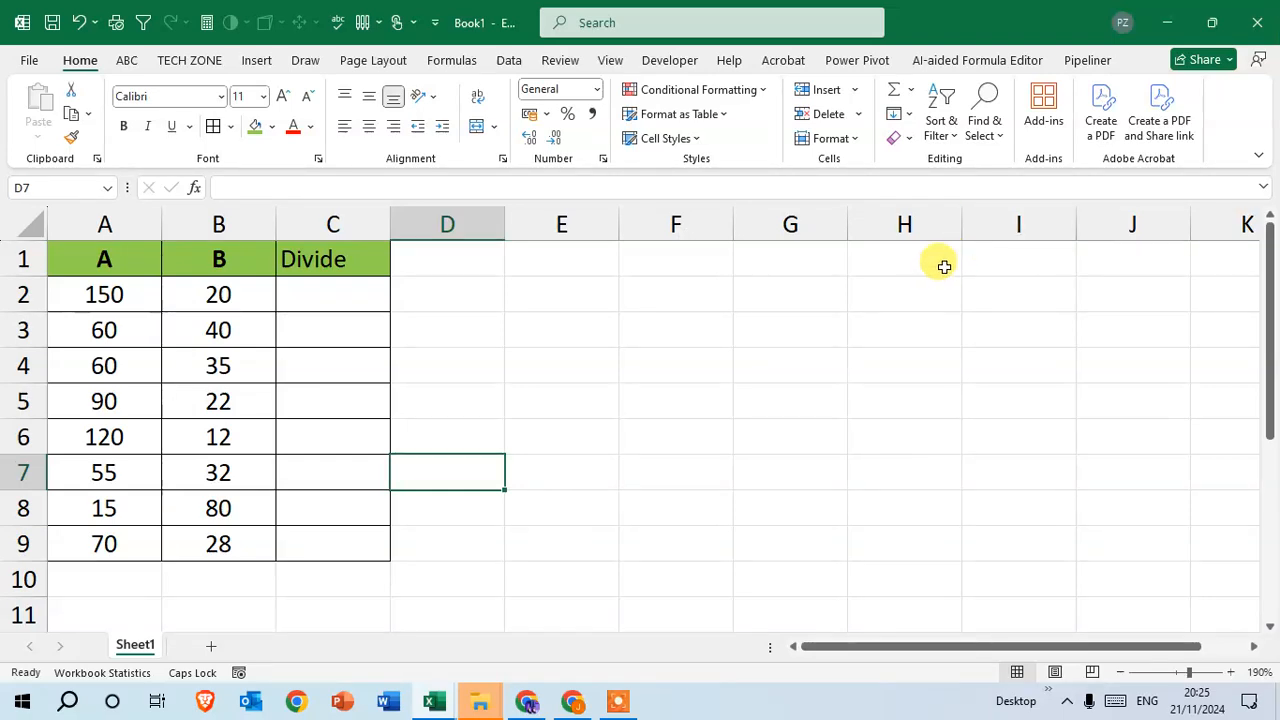
mouse_move(904, 292)
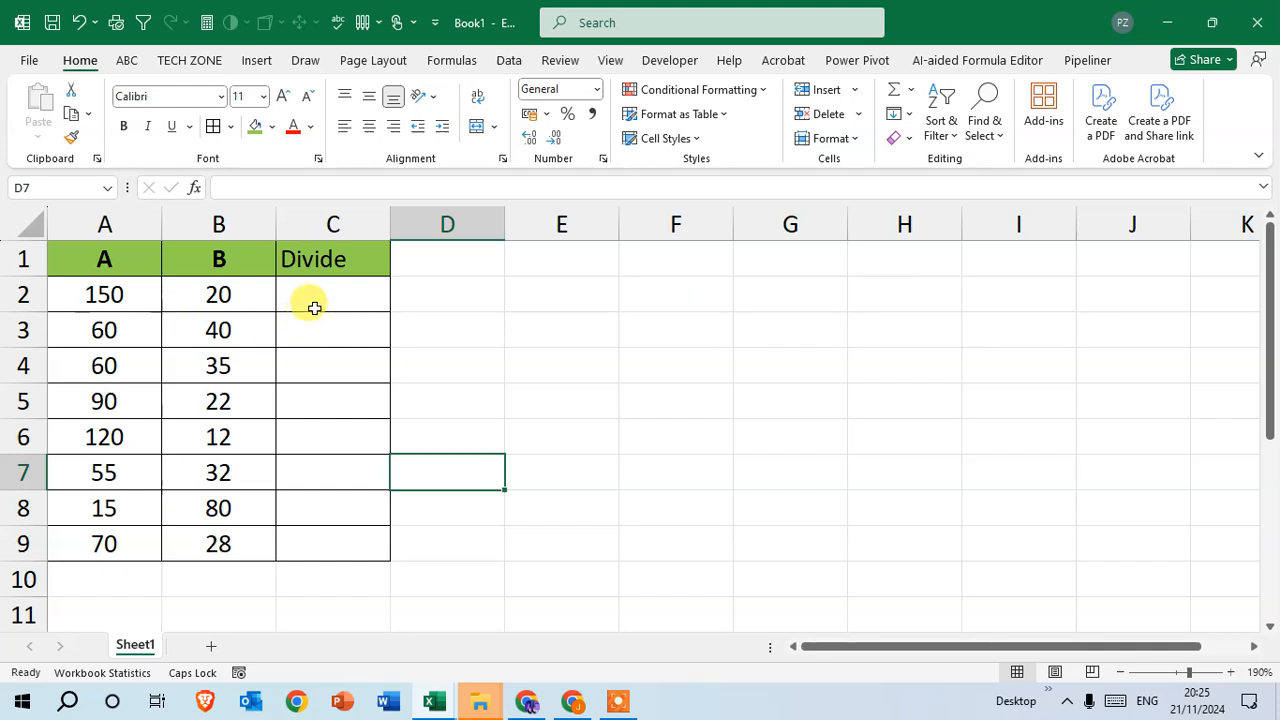
mouse_move(322, 304)
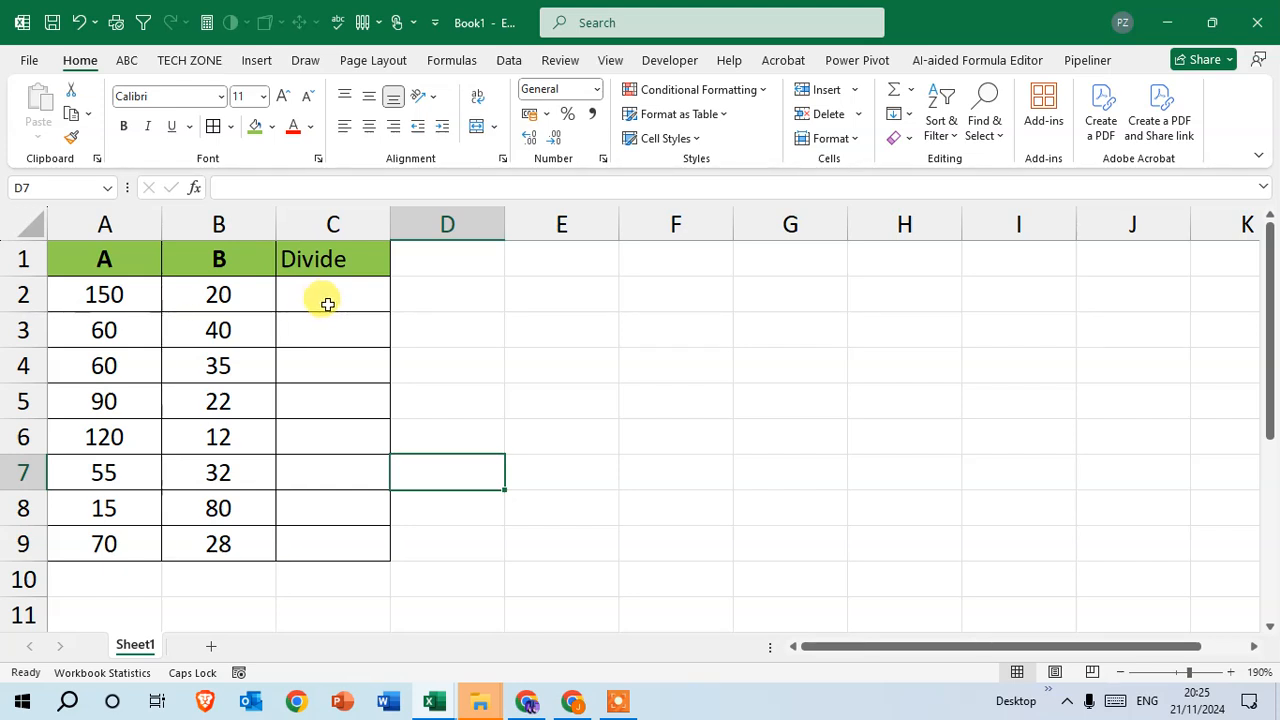
- Enter =A2/B2 in C2 so 150 divided by 20 shows 7.5, then reselect C2
click(332, 294)
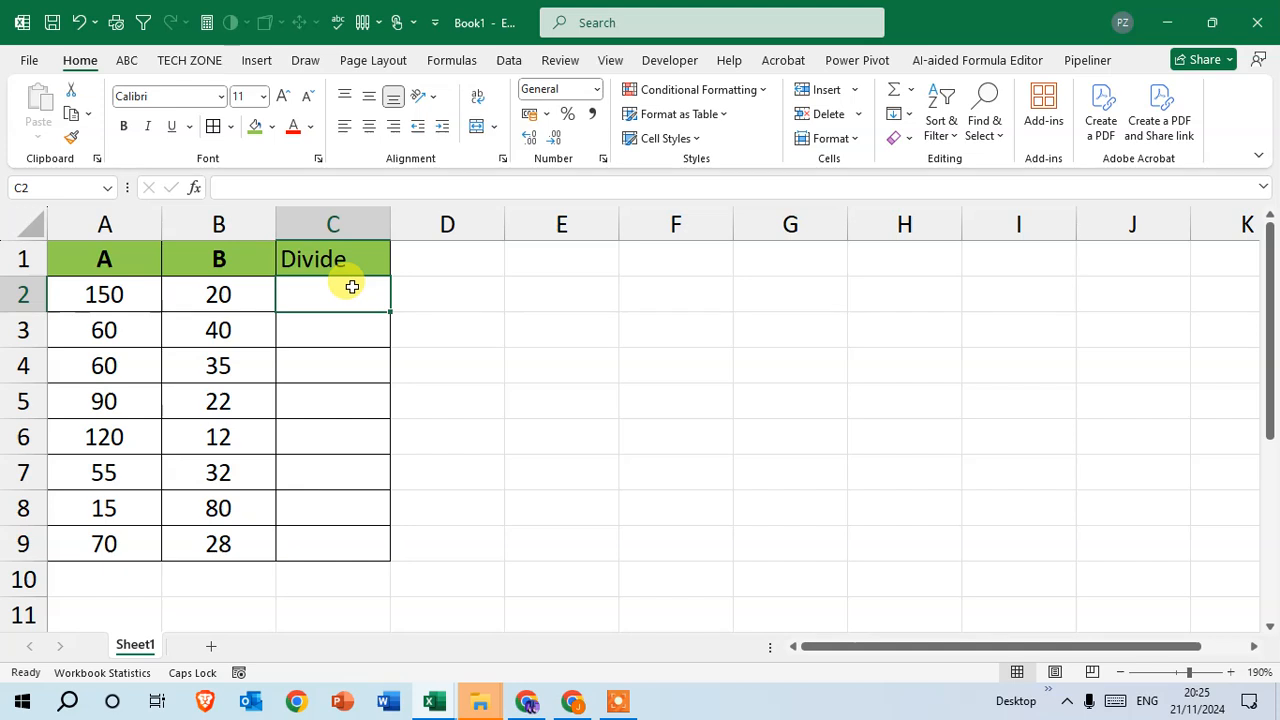
text(=)
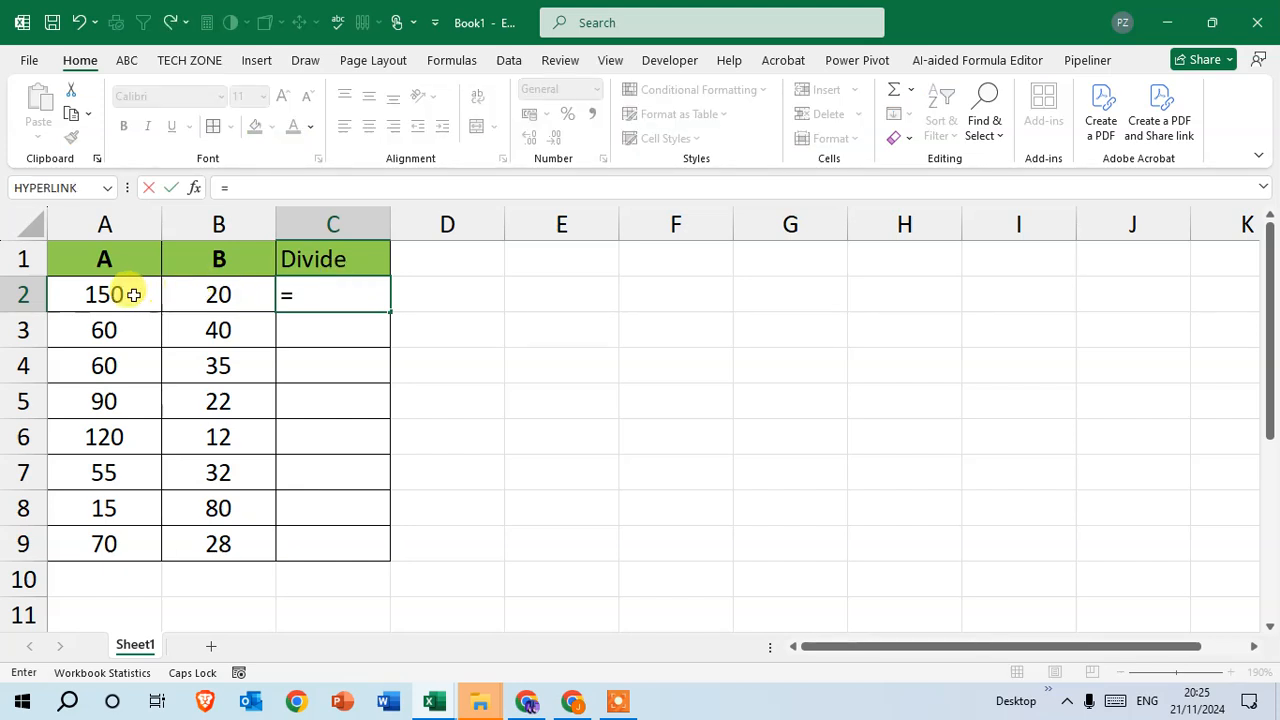
click(104, 292)
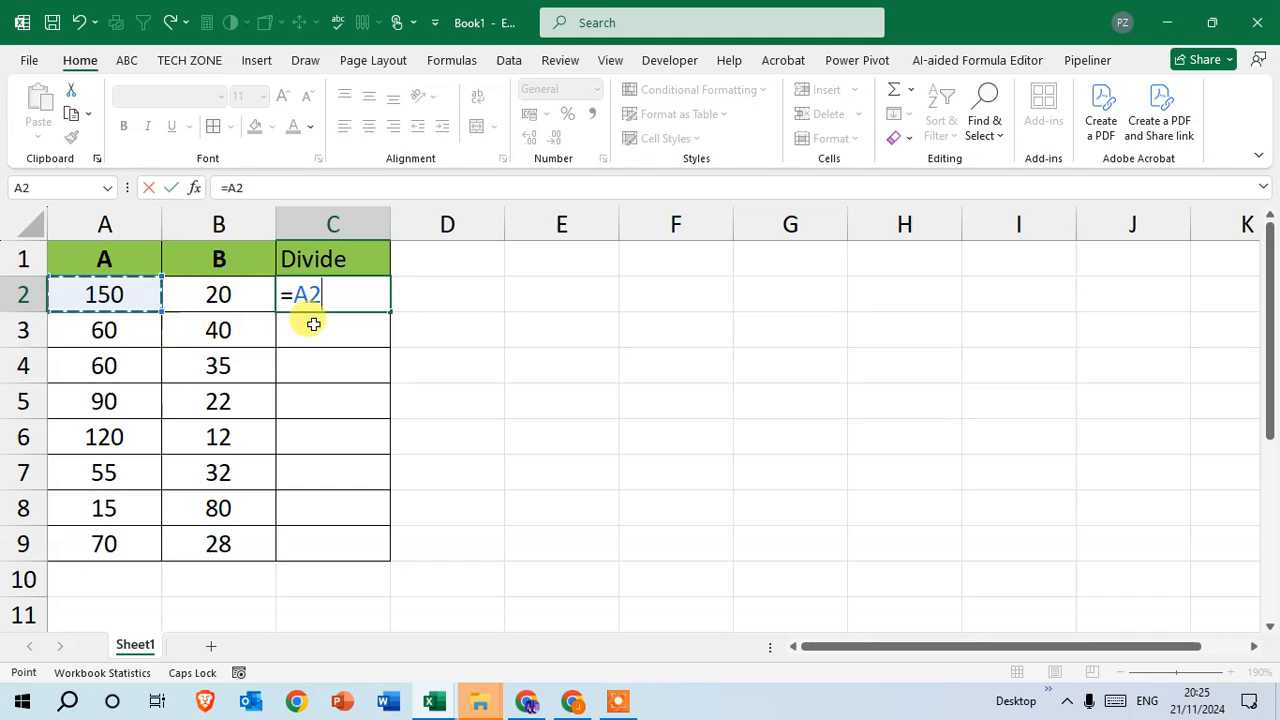
text(/)
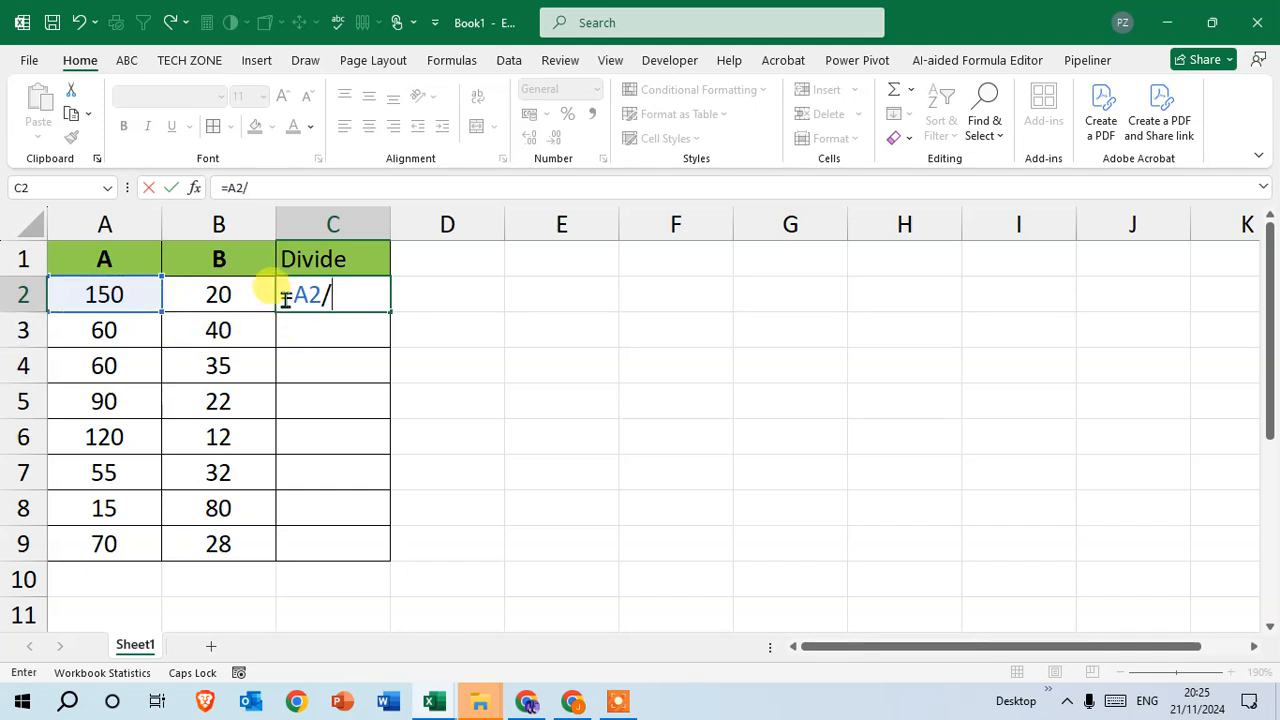
click(218, 294)
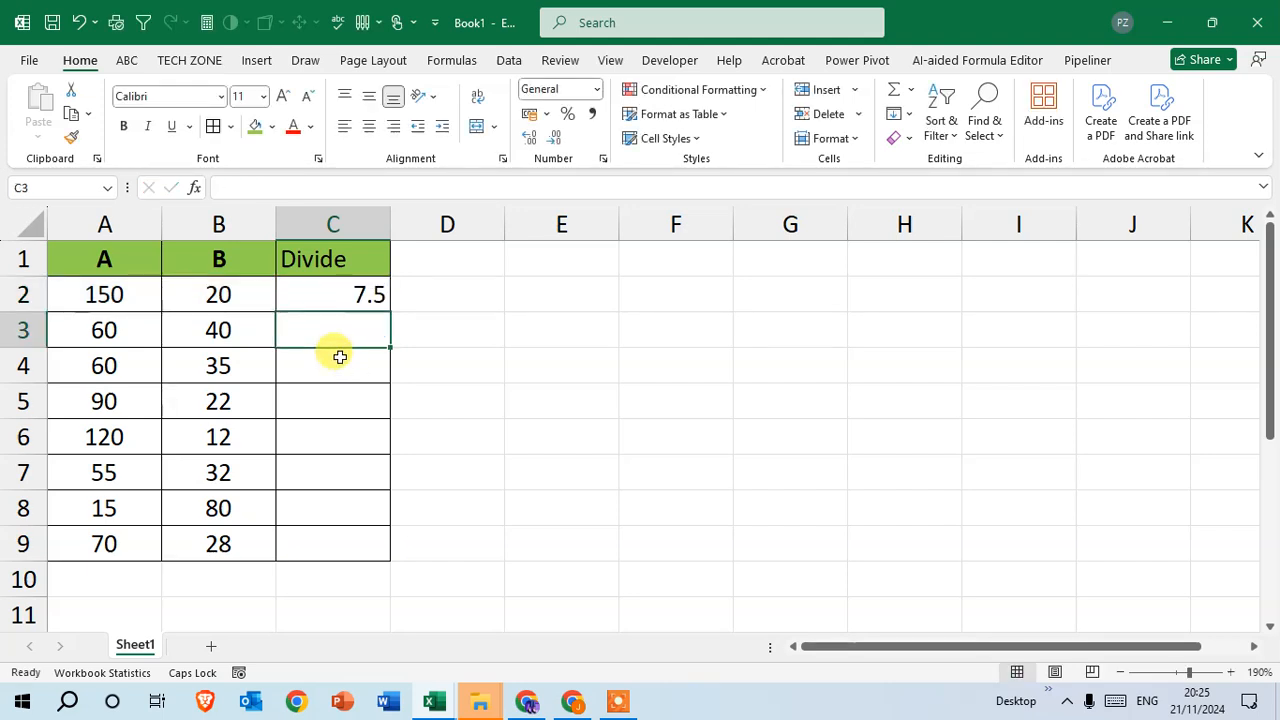
click(332, 294)
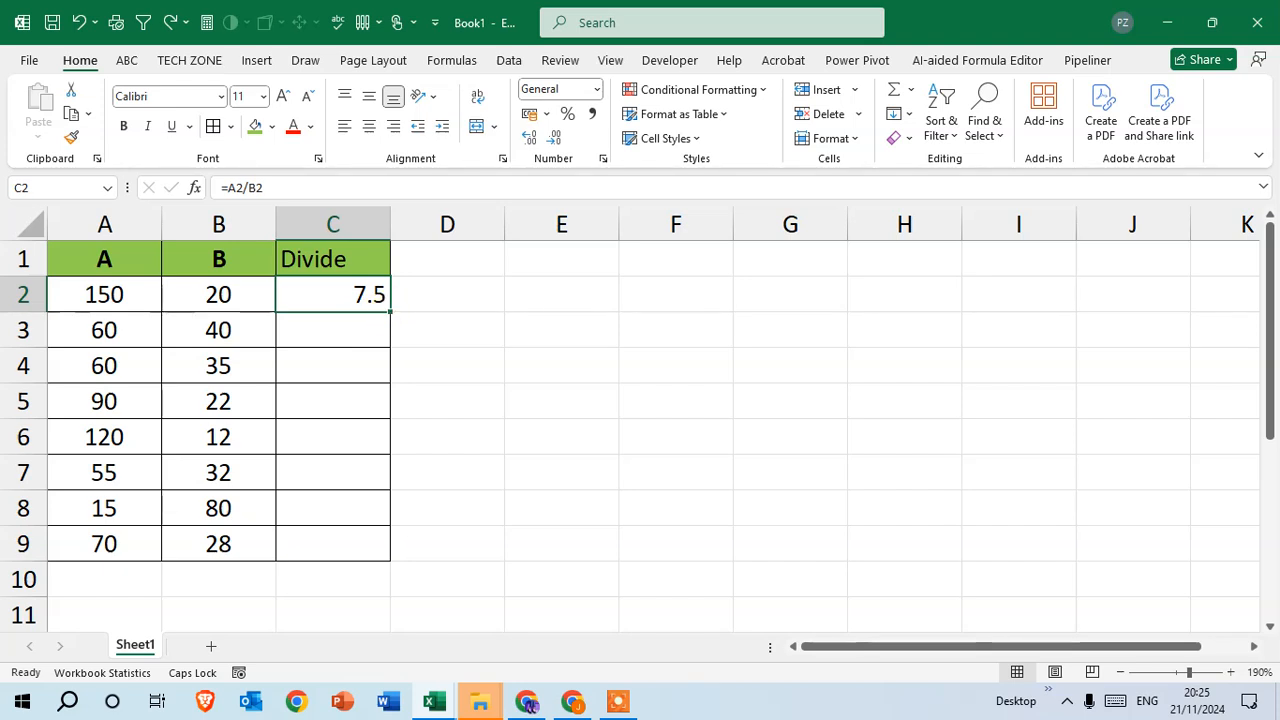
drag(332, 294, 332, 544)
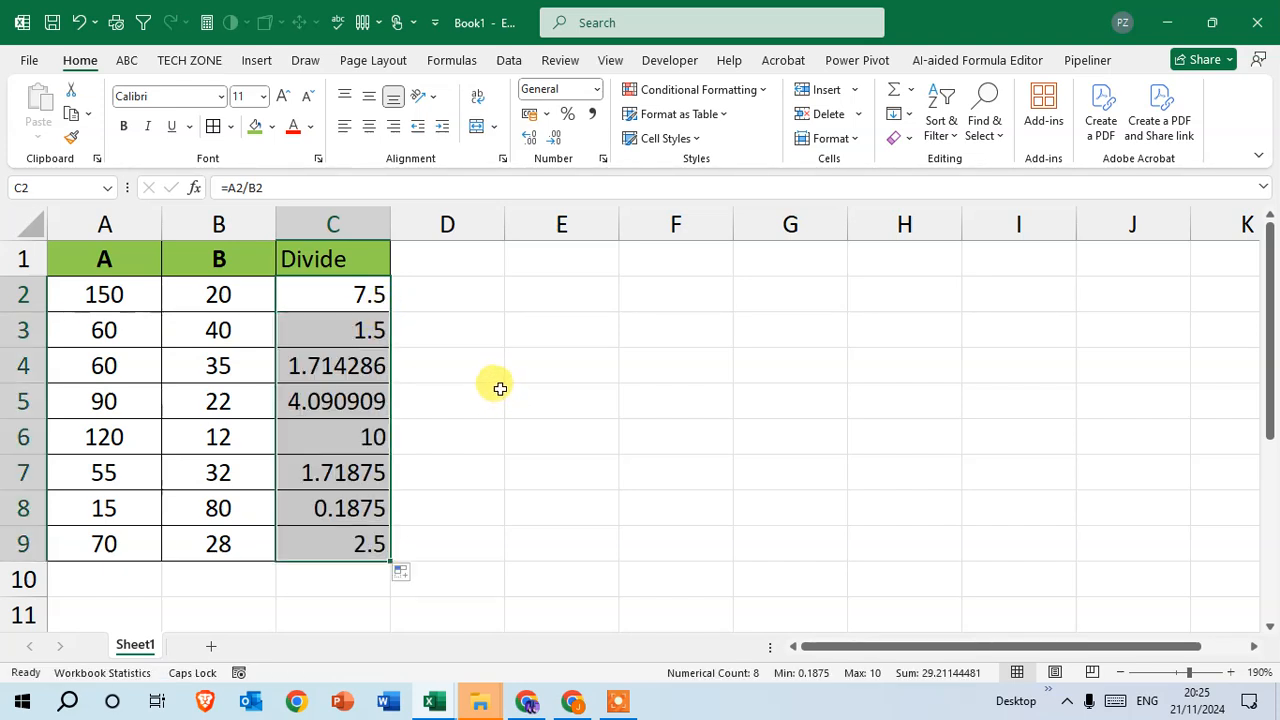
mouse_move(498, 376)
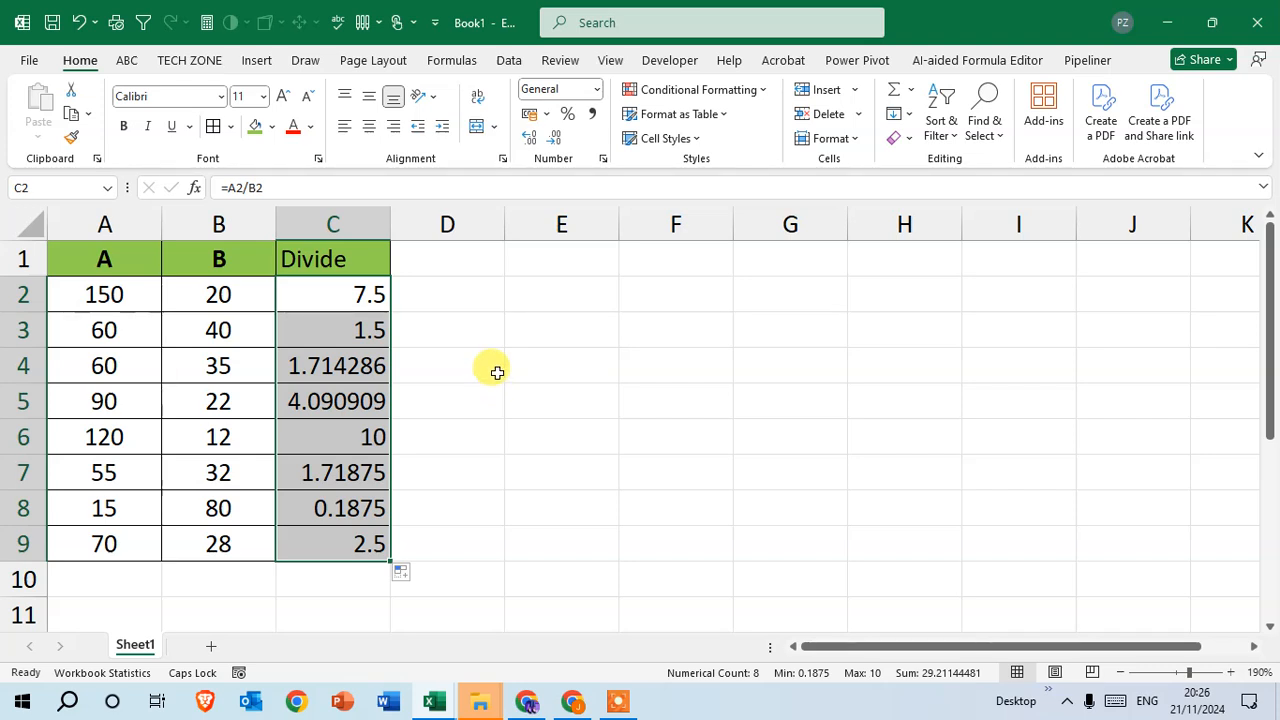
mouse_move(500, 356)
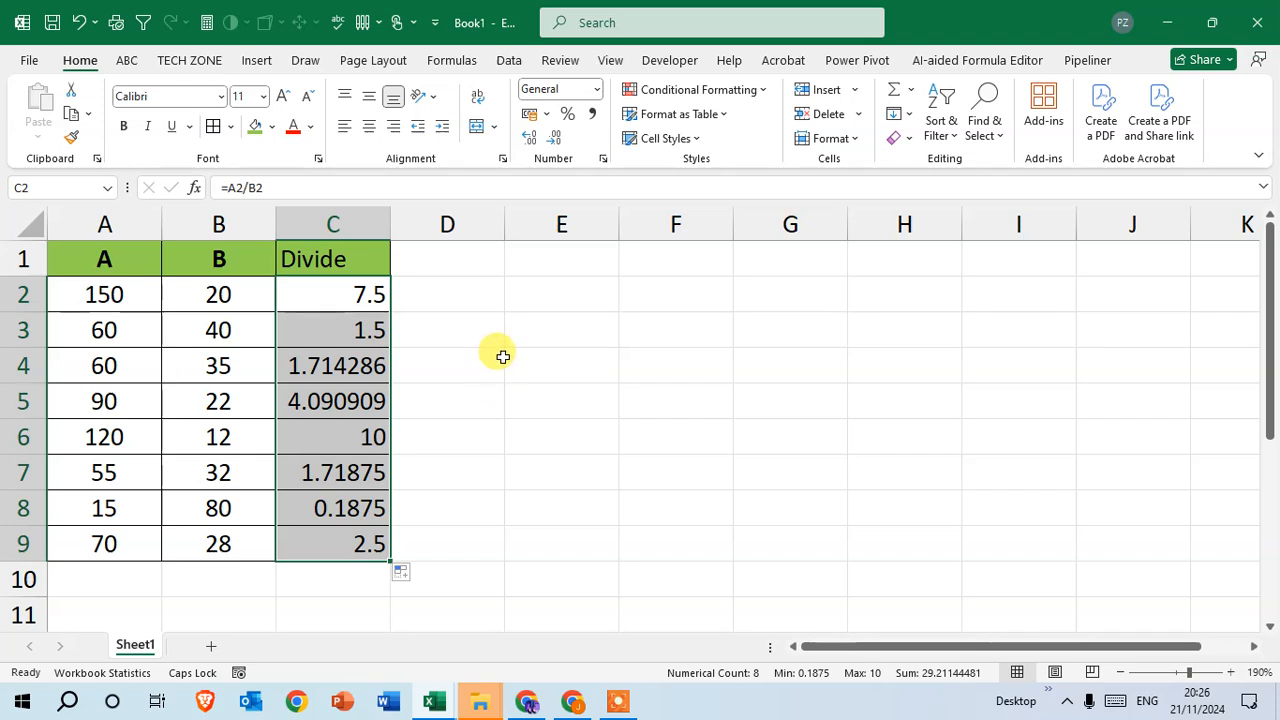
mouse_move(500, 360)
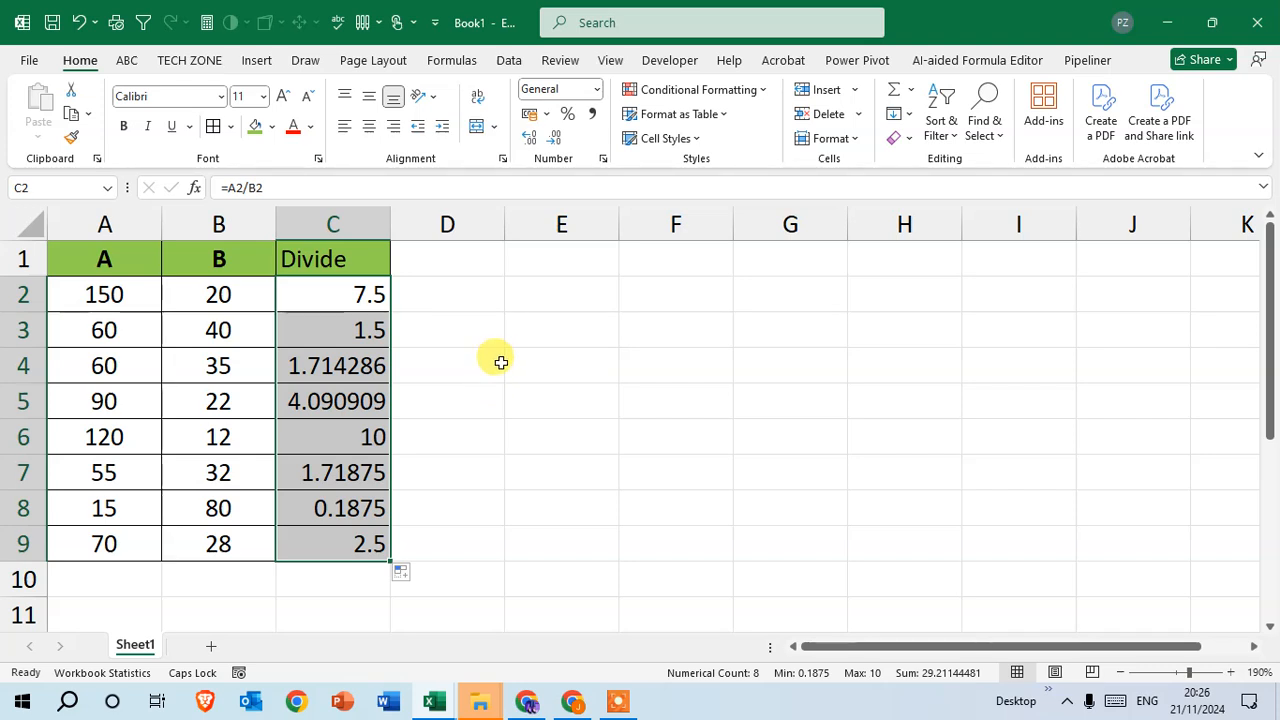